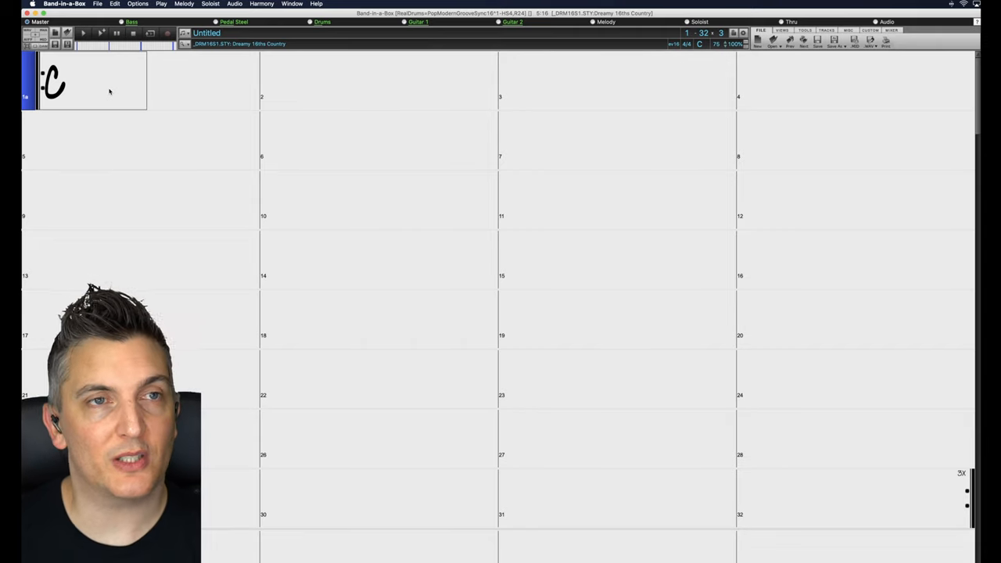
- Look through the RealDrums and RealTracks settings windows, then close them
{"action": "scroll", "scroll_direction": "down", "scroll_amount": 3}
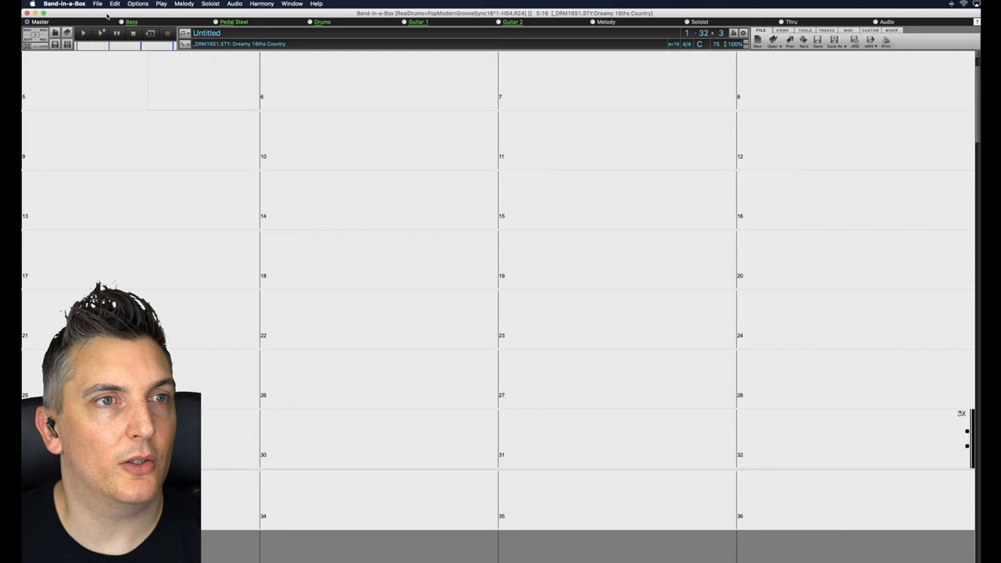
{"action": "left_click", "coordinate": [292, 4]}
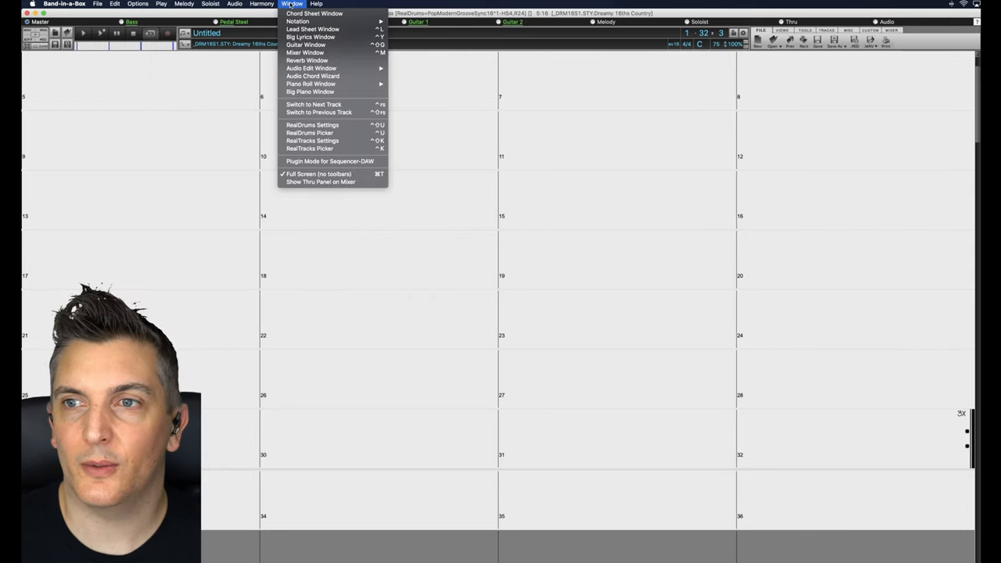
{"action": "mouse_move", "coordinate": [312, 125]}
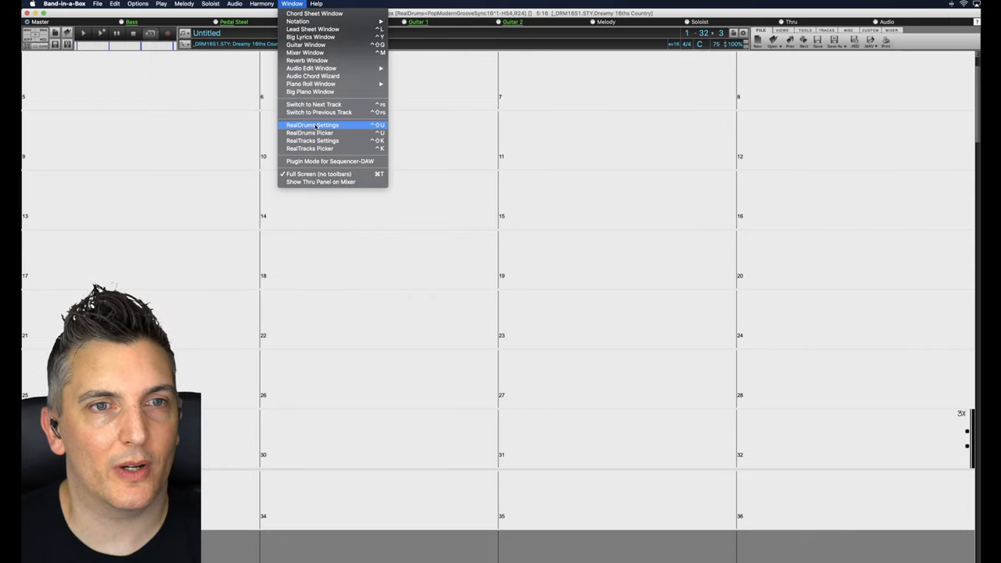
{"action": "left_click", "coordinate": [312, 125]}
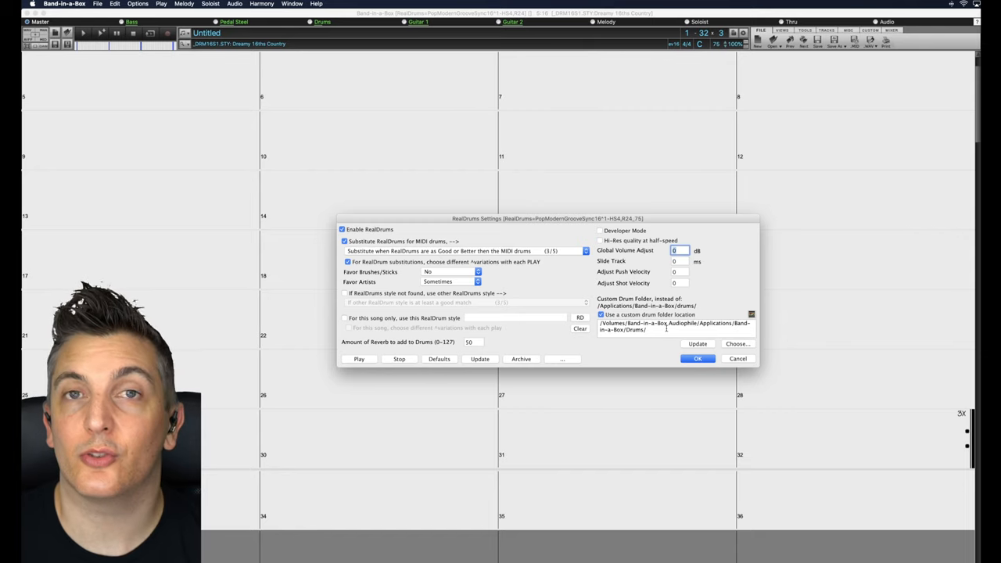
{"action": "left_click", "coordinate": [697, 358]}
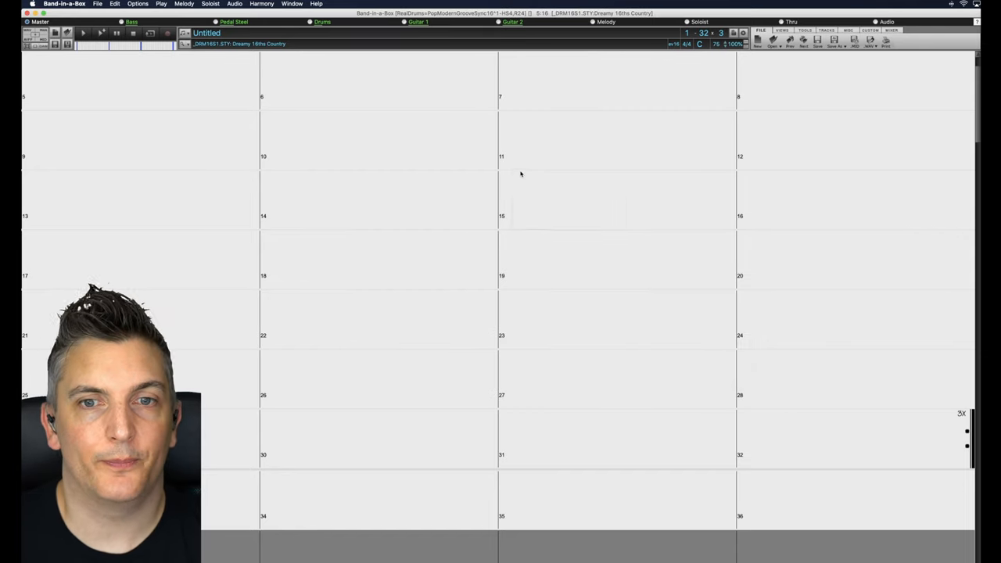
{"action": "left_click", "coordinate": [292, 4]}
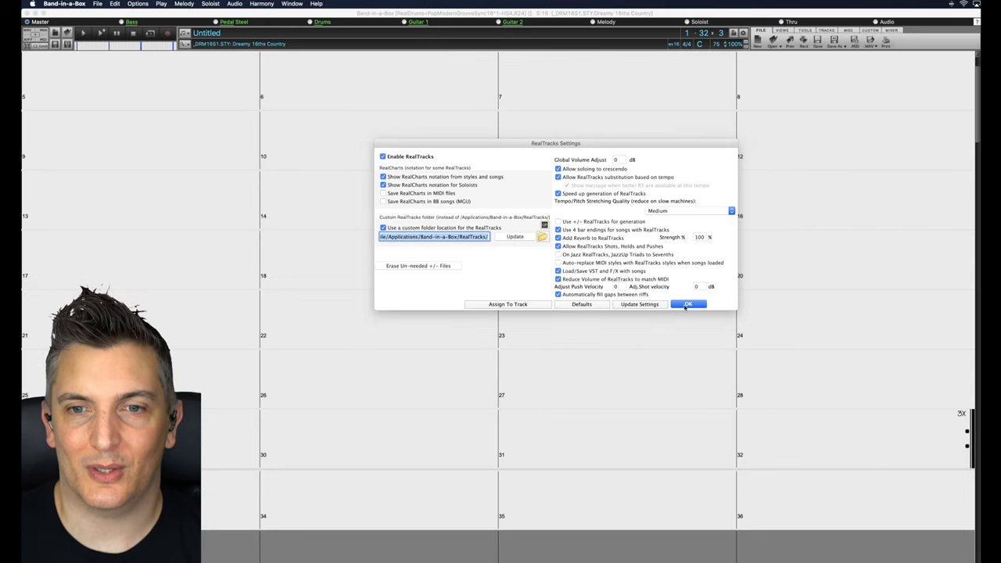
{"action": "left_click", "coordinate": [688, 303]}
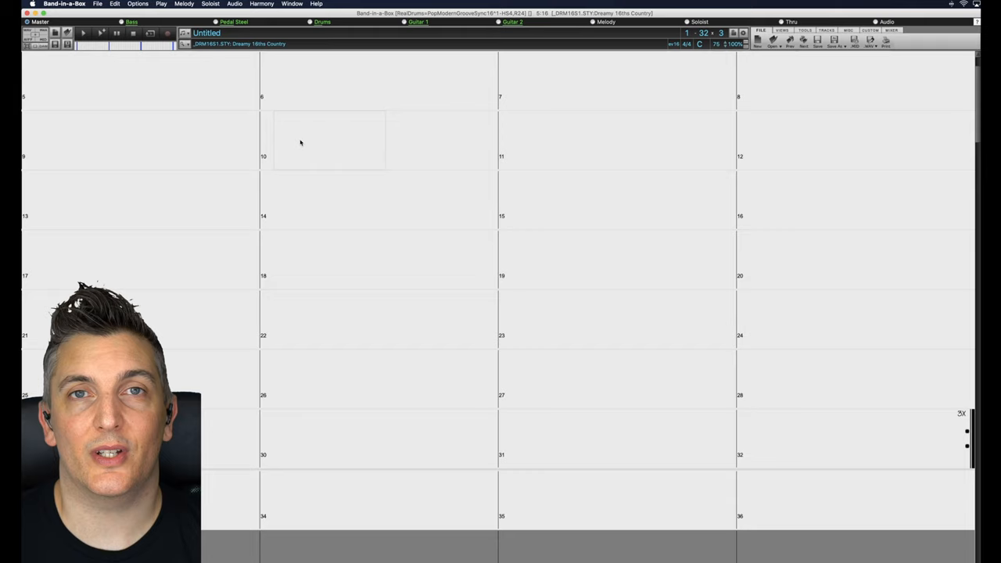
- Confirm no newer version is available, then enter C, F, Am and G into bars 1–4
{"action": "left_click", "coordinate": [64, 3]}
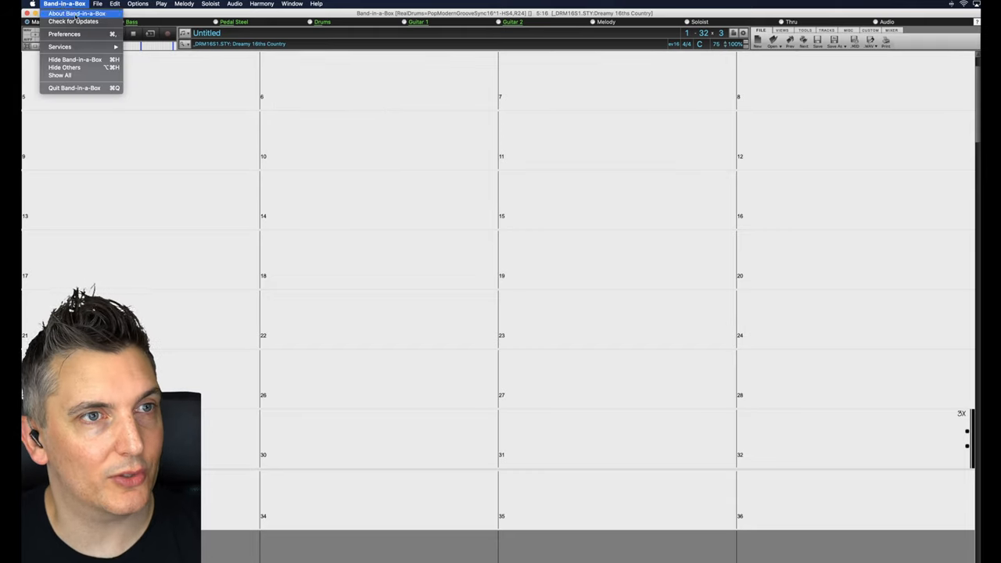
{"action": "left_click", "coordinate": [73, 21]}
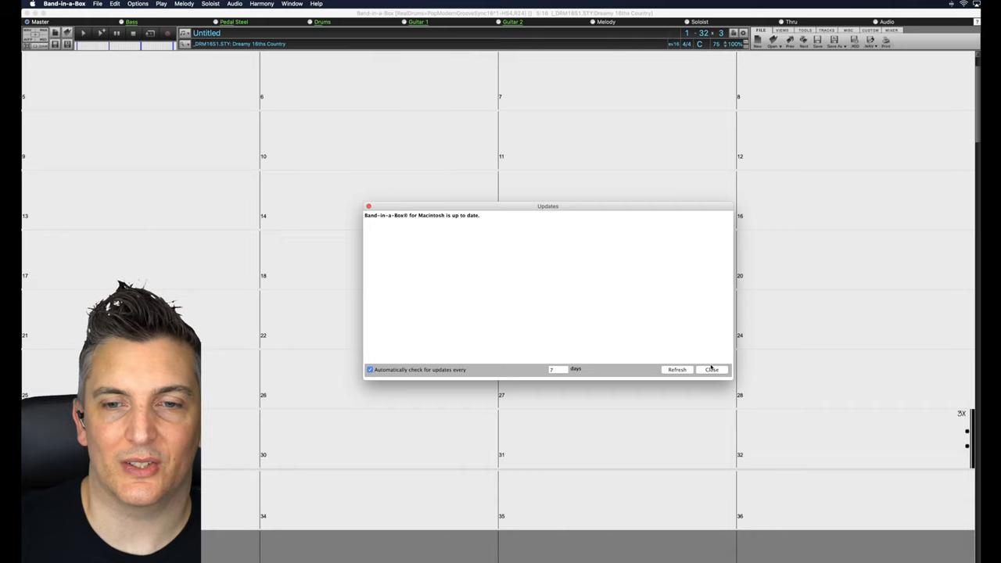
{"action": "left_click", "coordinate": [710, 369]}
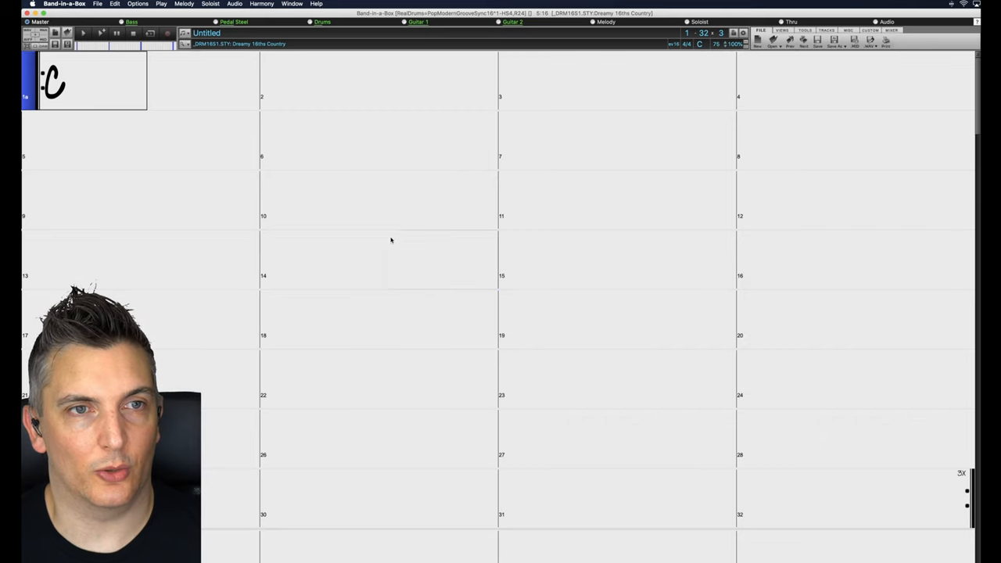
{"action": "left_click", "coordinate": [329, 79]}
{"action": "type", "text": " F Am G"}
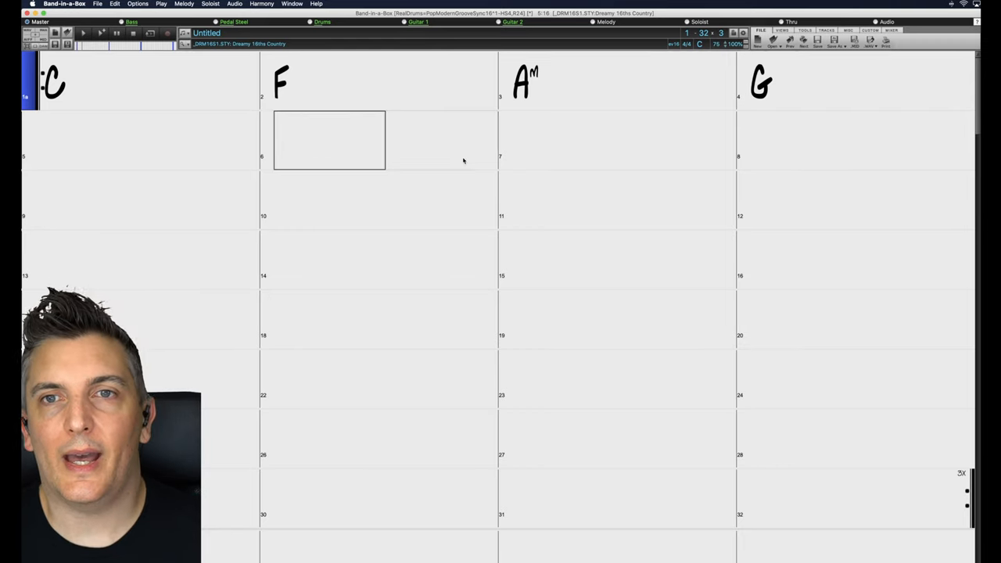
{"action": "left_click", "coordinate": [505, 141]}
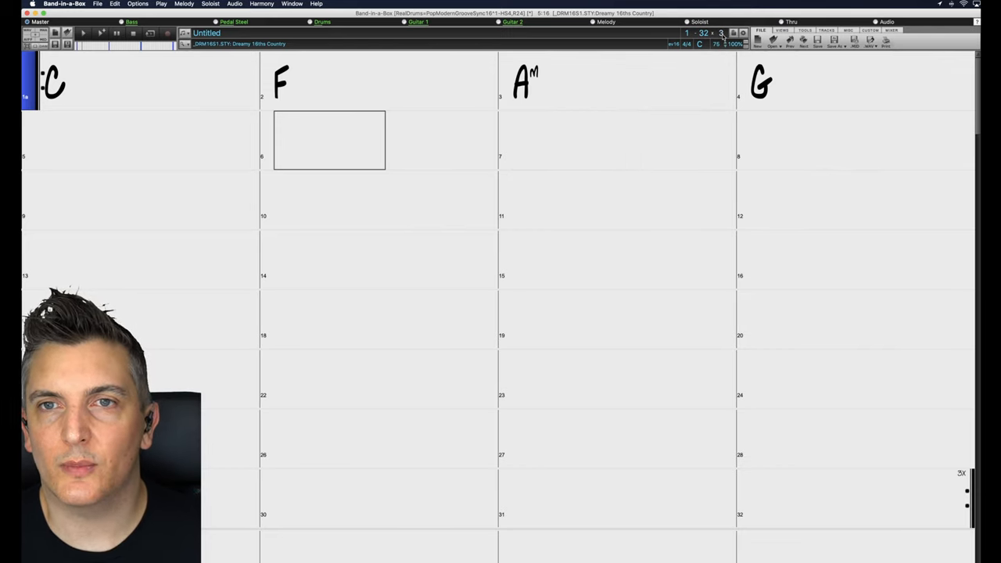
{"action": "mouse_move", "coordinate": [704, 33]}
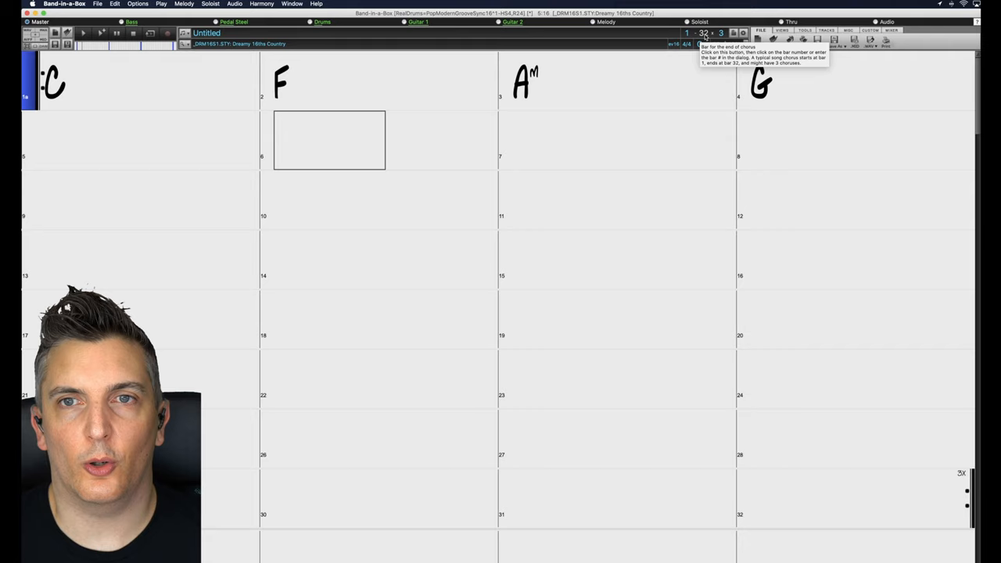
- Set the end-of-chorus bar to 4 so the chart loops before the C ending
{"action": "left_click", "coordinate": [703, 33]}
{"action": "type", "text": "4"}
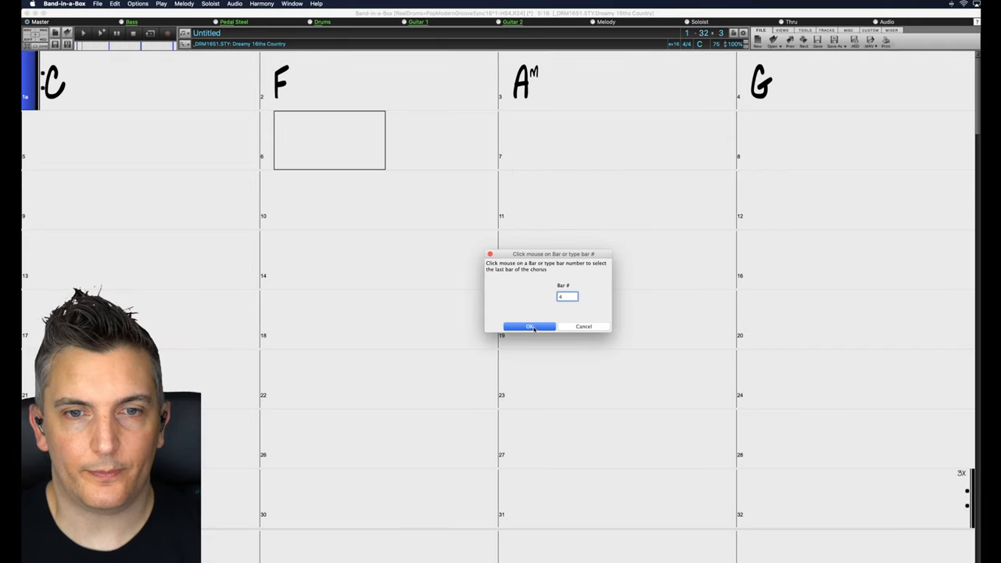
{"action": "left_click", "coordinate": [529, 326]}
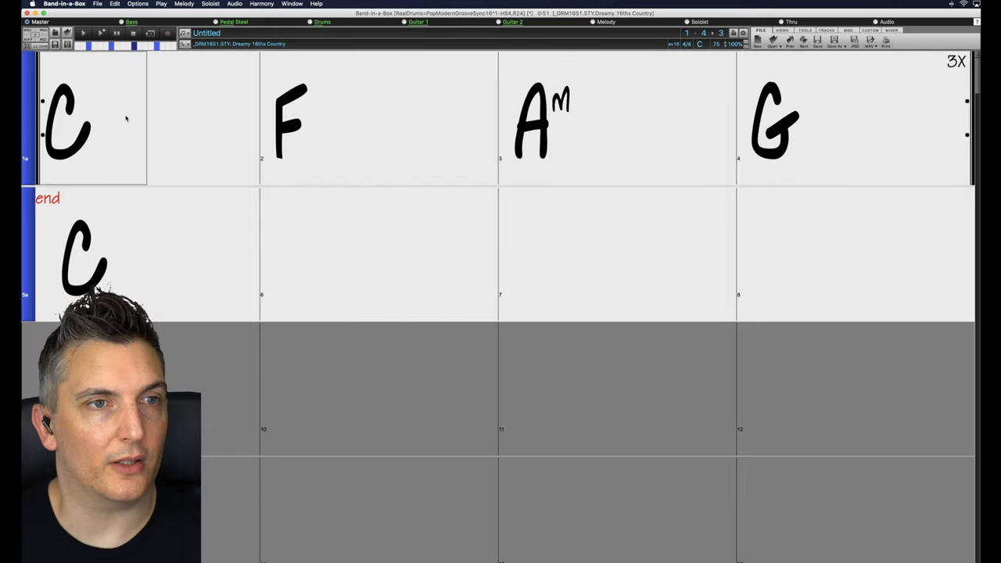
- Open the Chord Builder from the chord bar and audition F, G and Am in C
{"action": "right_click", "coordinate": [86, 258]}
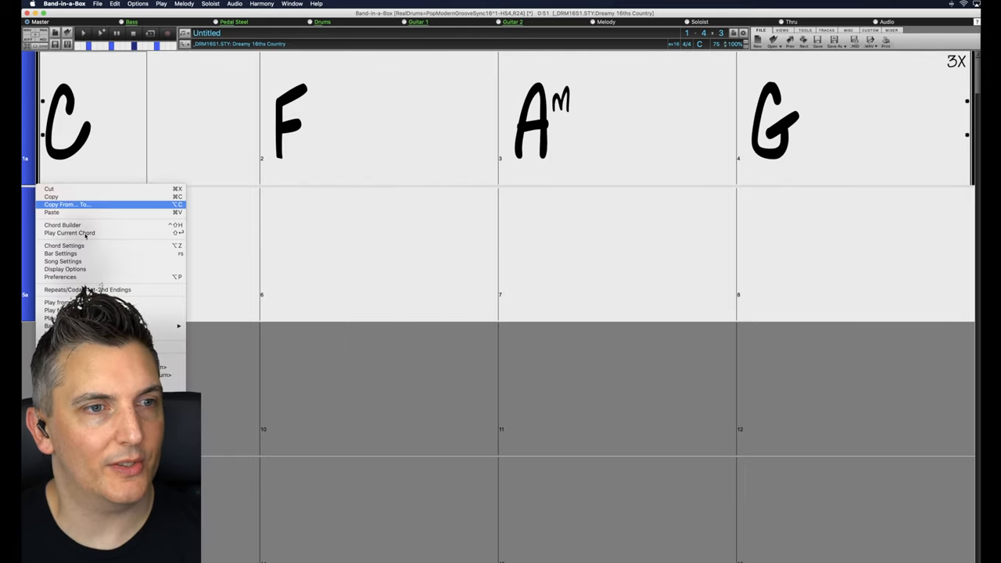
{"action": "left_click", "coordinate": [61, 225]}
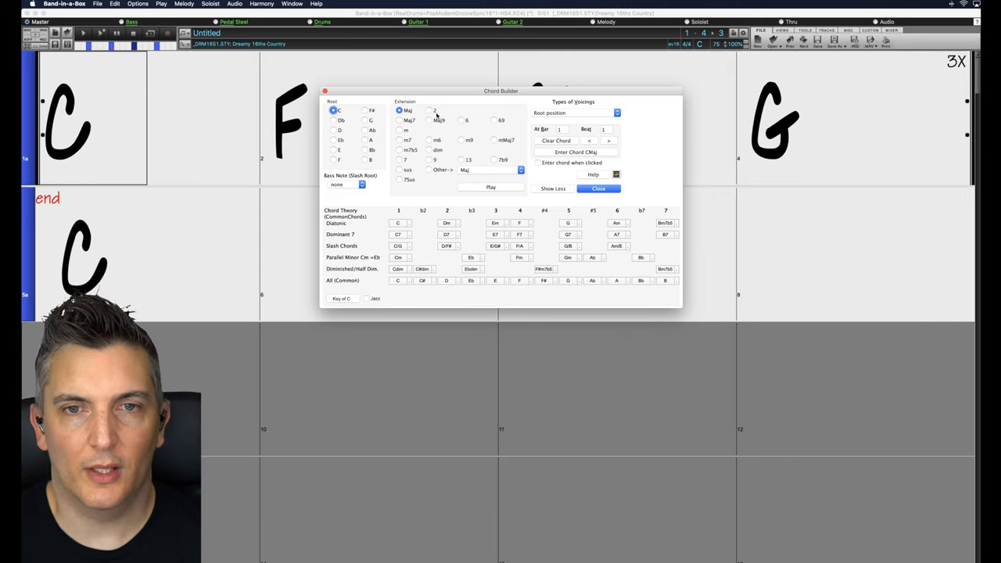
{"action": "mouse_move", "coordinate": [494, 178]}
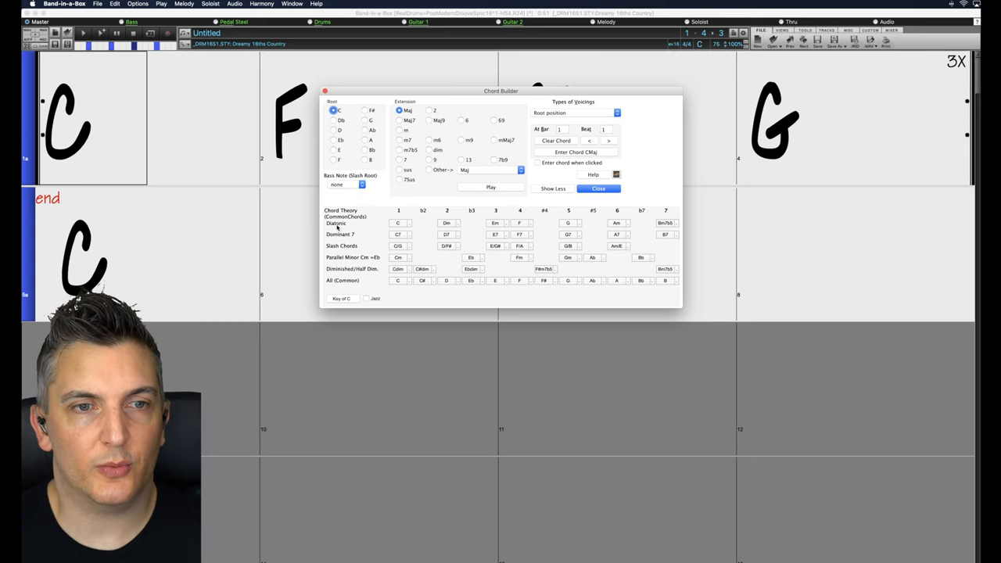
{"action": "mouse_move", "coordinate": [337, 223]}
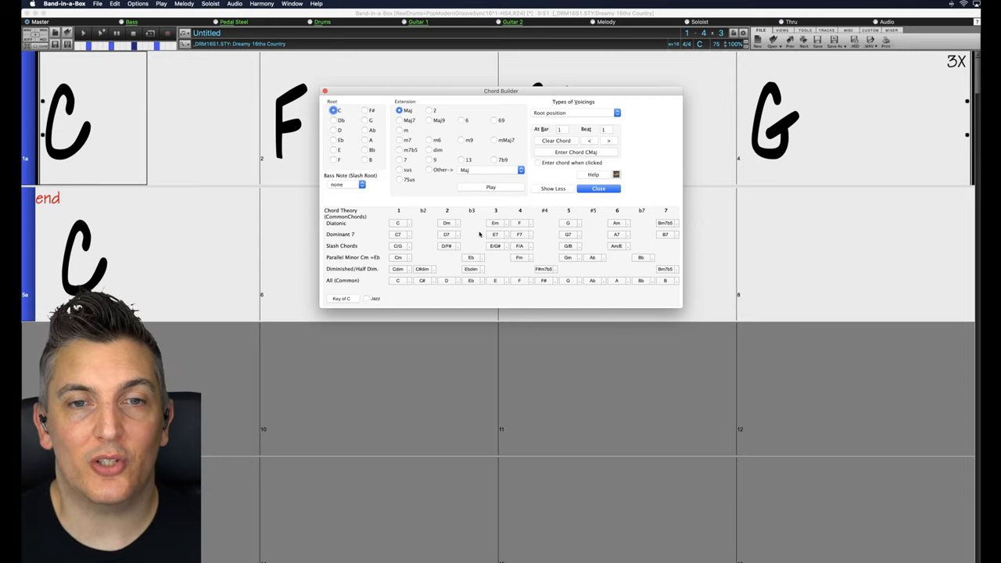
{"action": "left_click", "coordinate": [519, 223]}
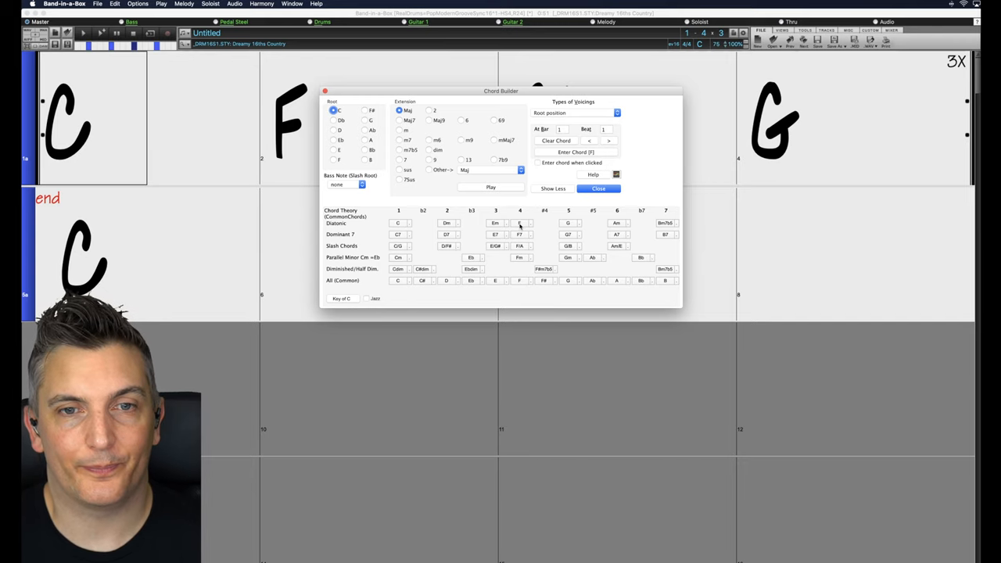
{"action": "left_click", "coordinate": [495, 223]}
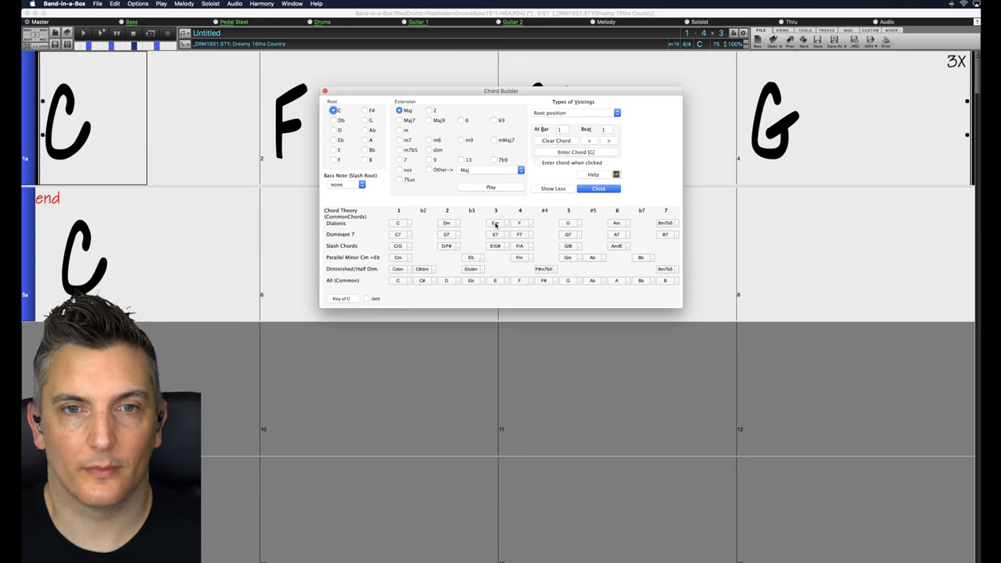
{"action": "left_click", "coordinate": [617, 223]}
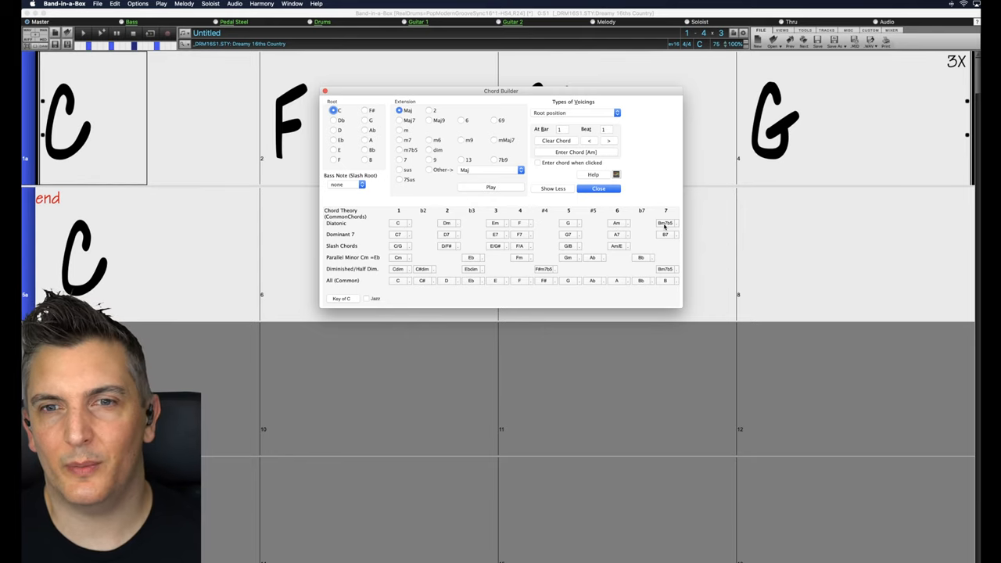
{"action": "left_click", "coordinate": [666, 223]}
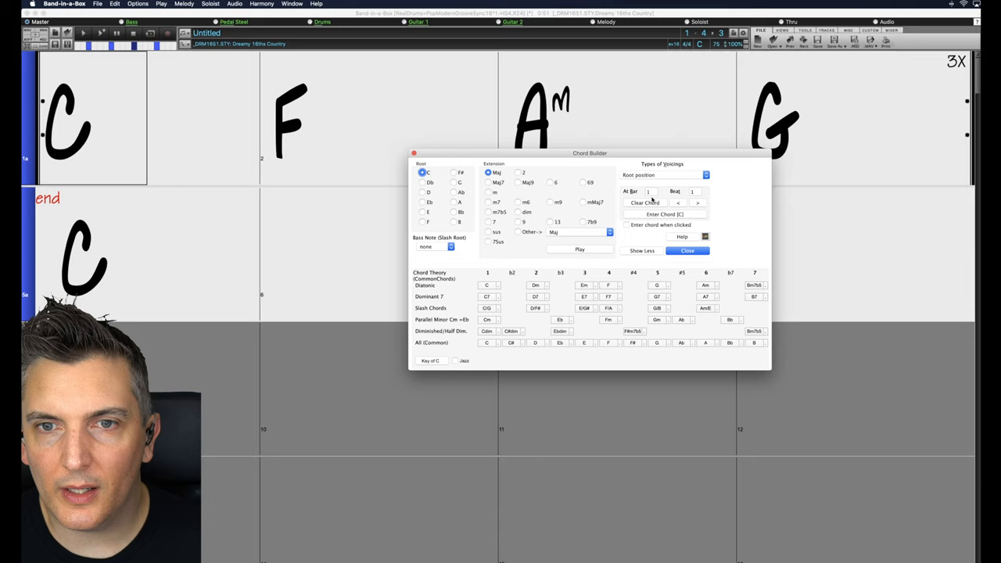
- Step the Chord Builder's At Bar/Beat position forward from bar 1 to bar 4
{"action": "left_click", "coordinate": [696, 203]}
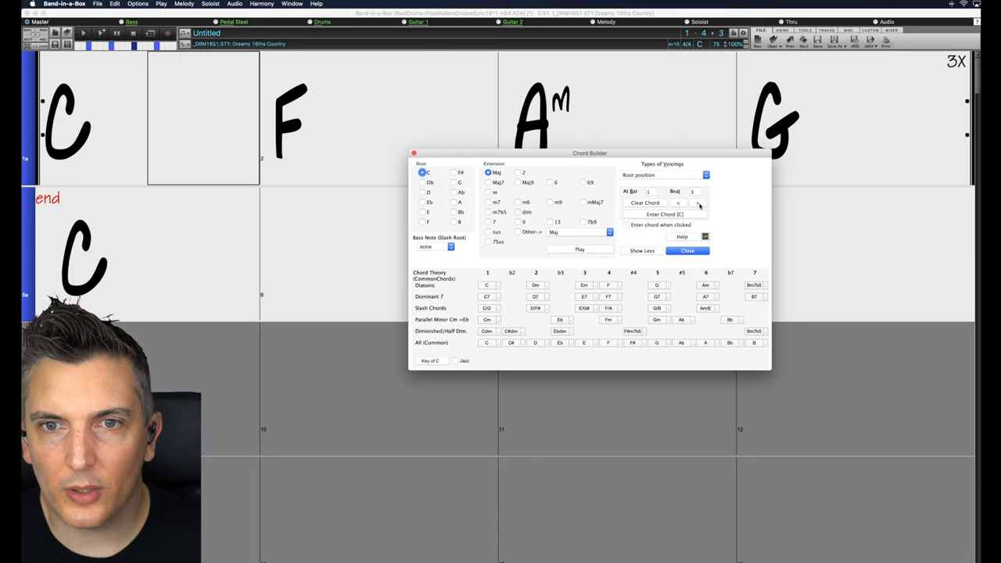
{"action": "left_click", "coordinate": [697, 202]}
{"action": "type", "text": "G"}
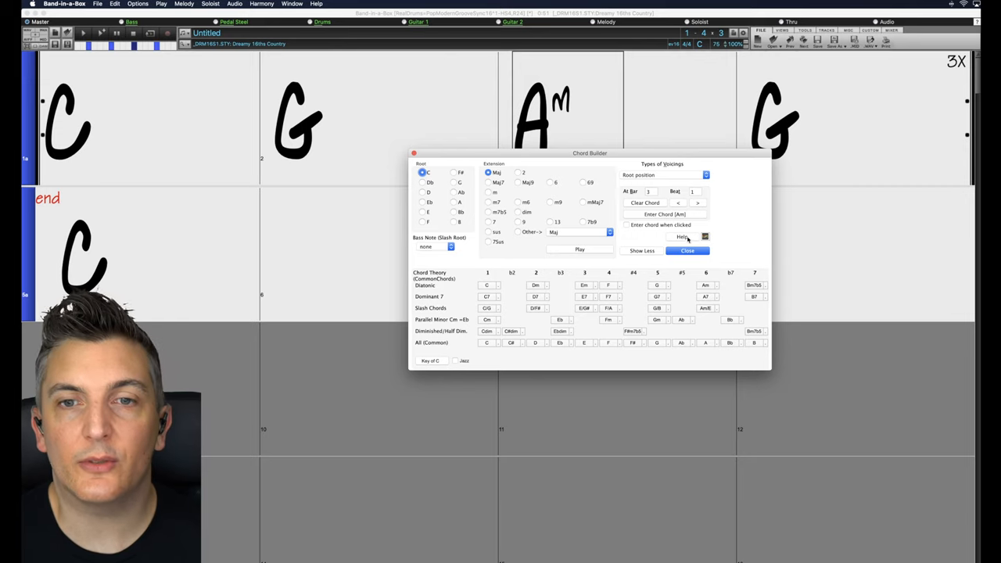
{"action": "left_click", "coordinate": [696, 203]}
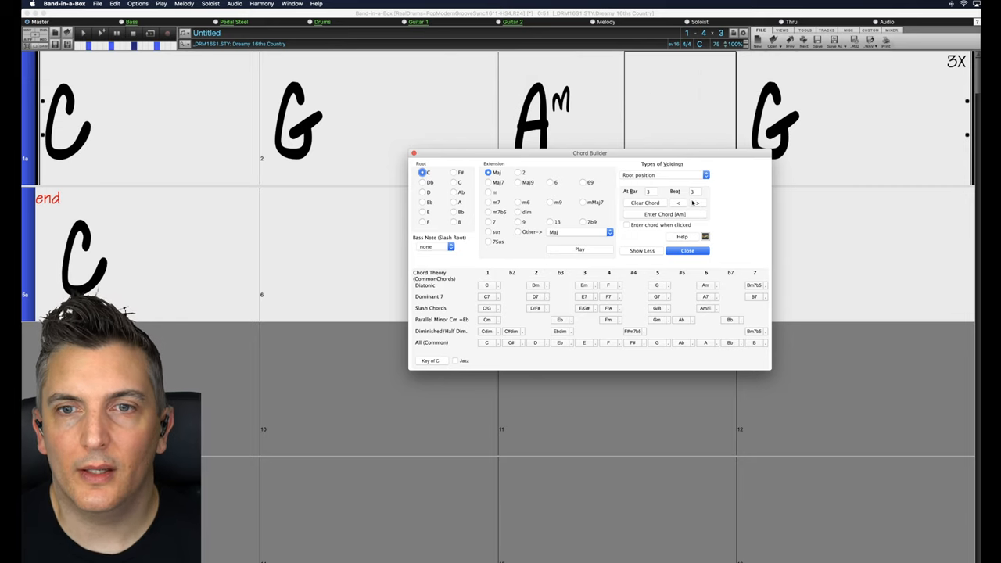
{"action": "left_click", "coordinate": [695, 203]}
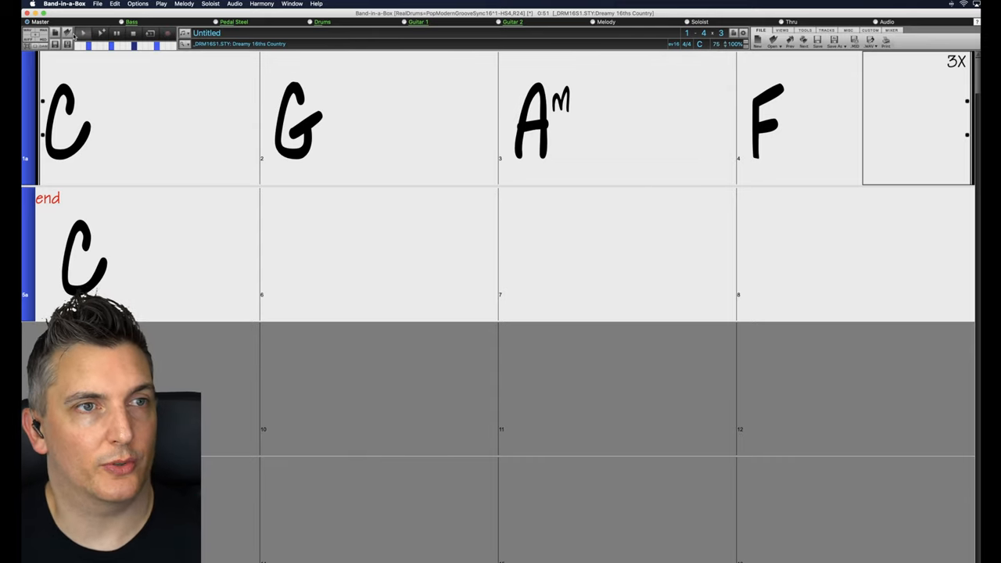
{"action": "mouse_move", "coordinate": [82, 33]}
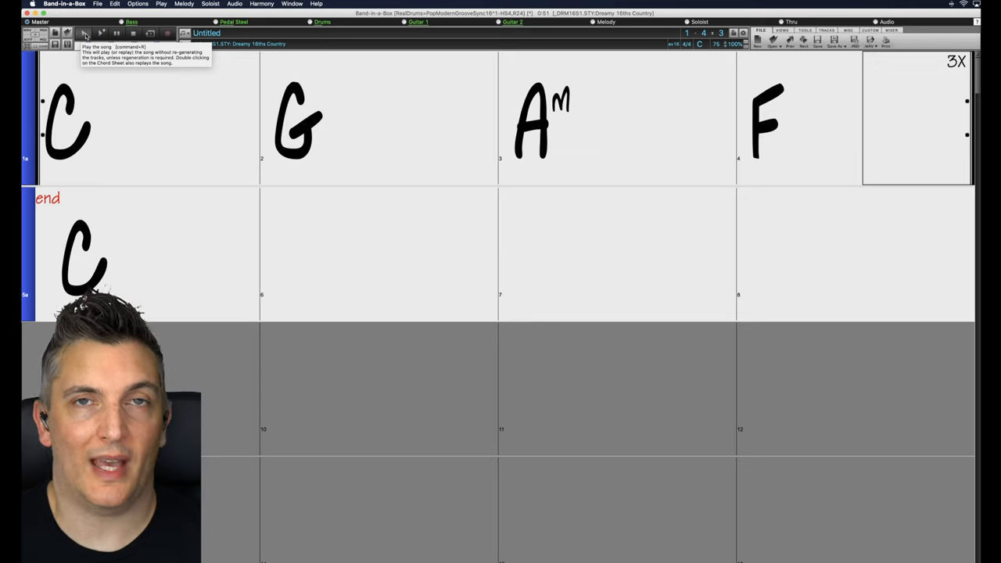
{"action": "mouse_move", "coordinate": [100, 33]}
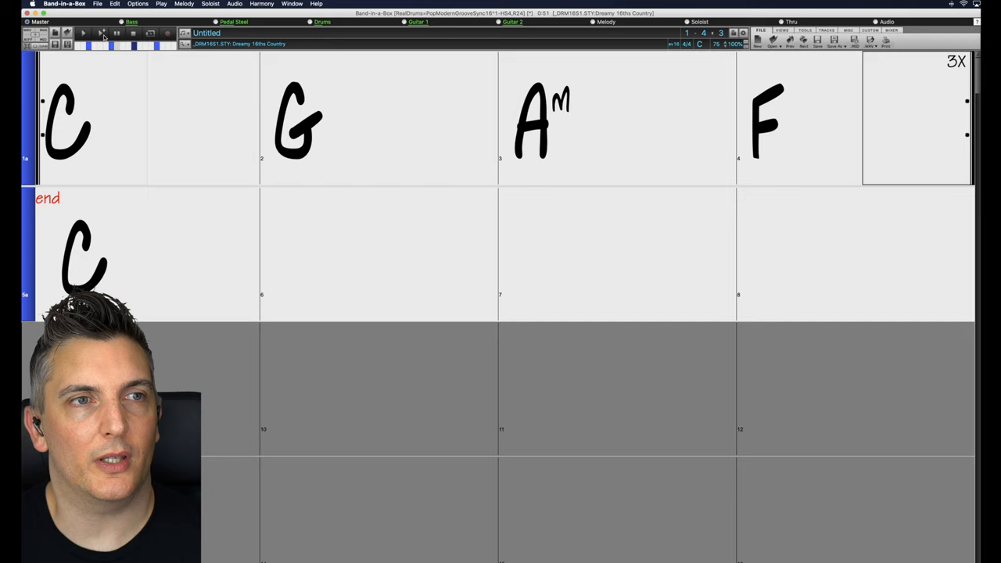
{"action": "mouse_move", "coordinate": [102, 33]}
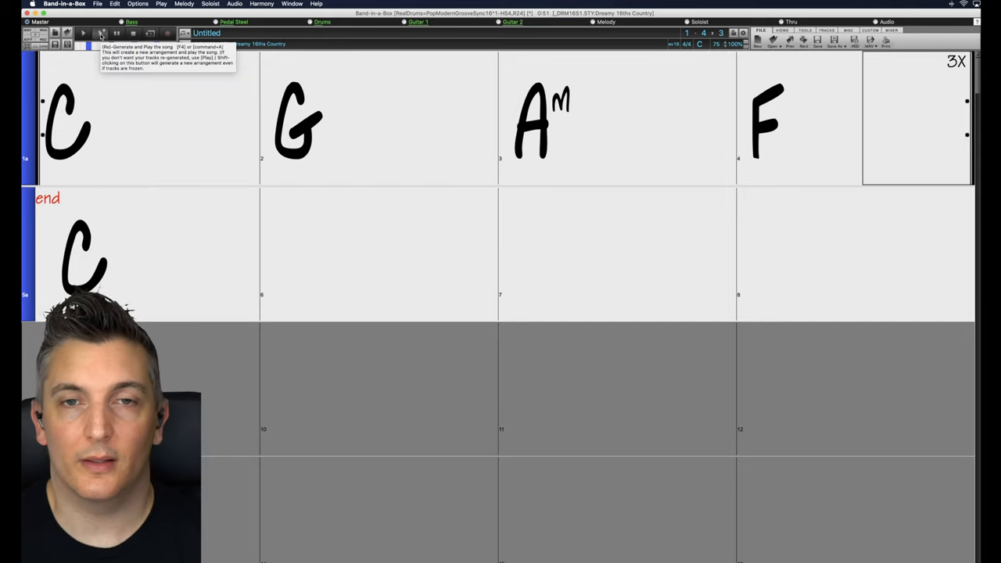
- Generate a new C–G–Am–F arrangement, play it through, then stop playback
{"action": "left_click", "coordinate": [101, 32]}
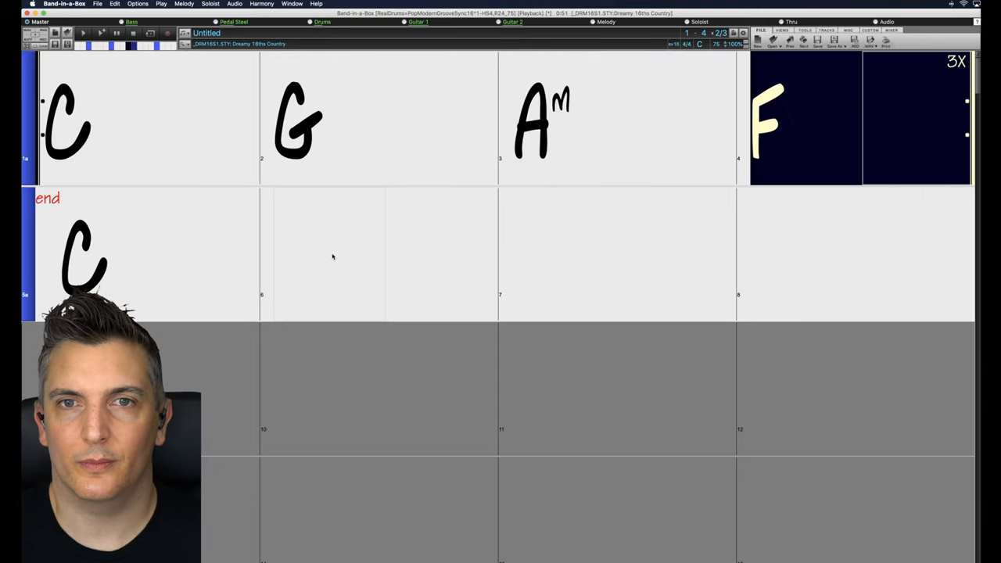
{"action": "mouse_move", "coordinate": [374, 242]}
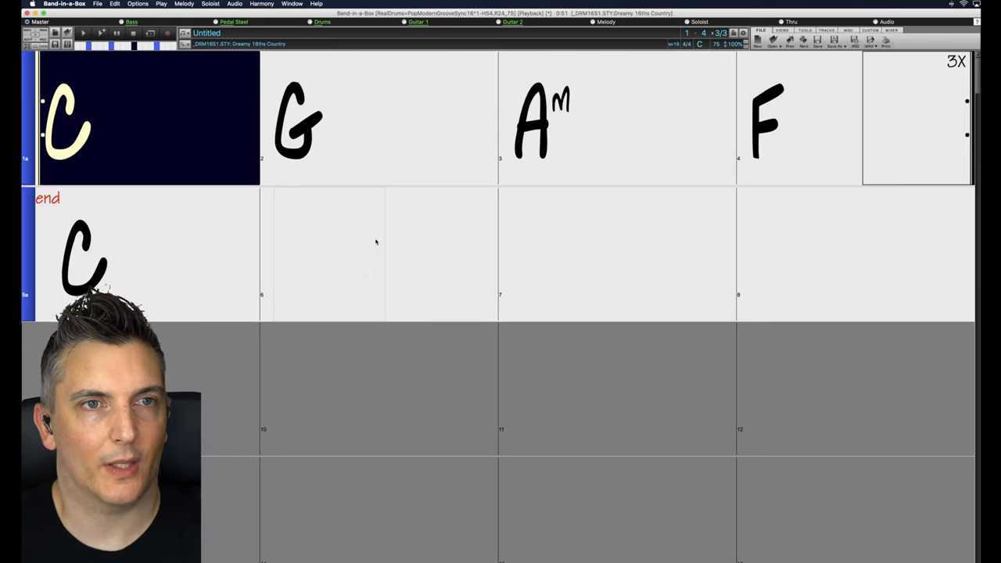
{"action": "scroll", "scroll_direction": "down", "scroll_amount": 3}
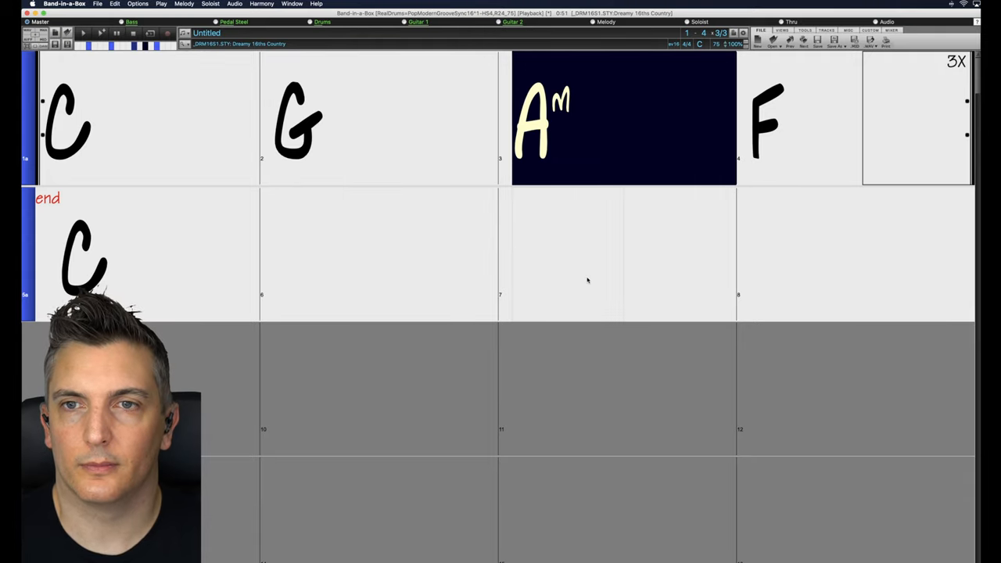
{"action": "mouse_move", "coordinate": [598, 299]}
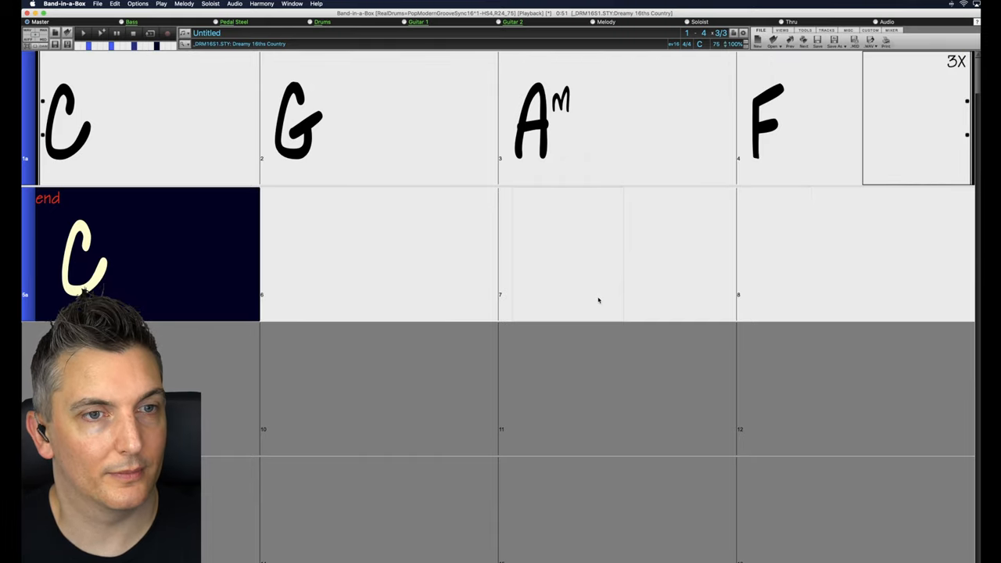
{"action": "left_click", "coordinate": [563, 254]}
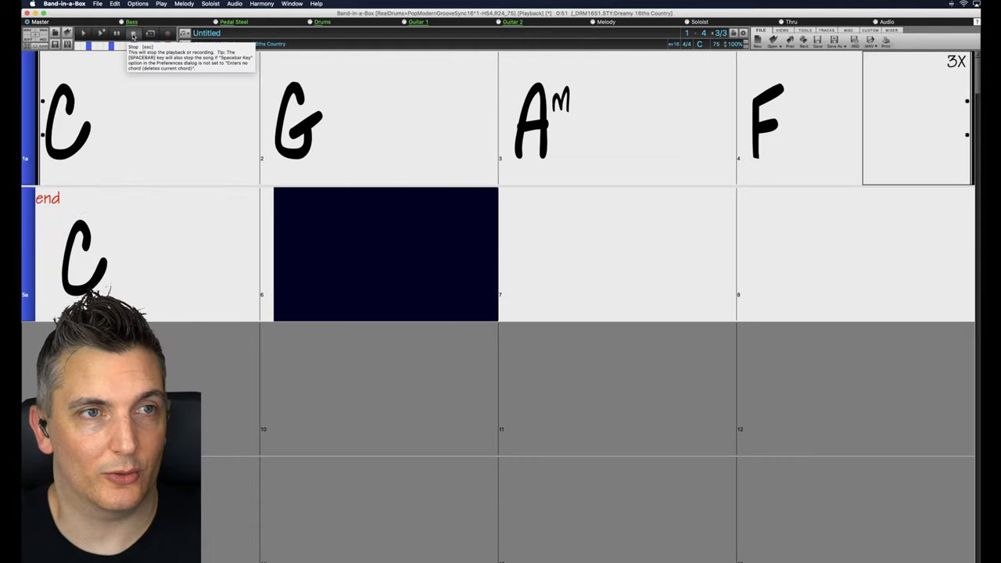
{"action": "left_click", "coordinate": [133, 33]}
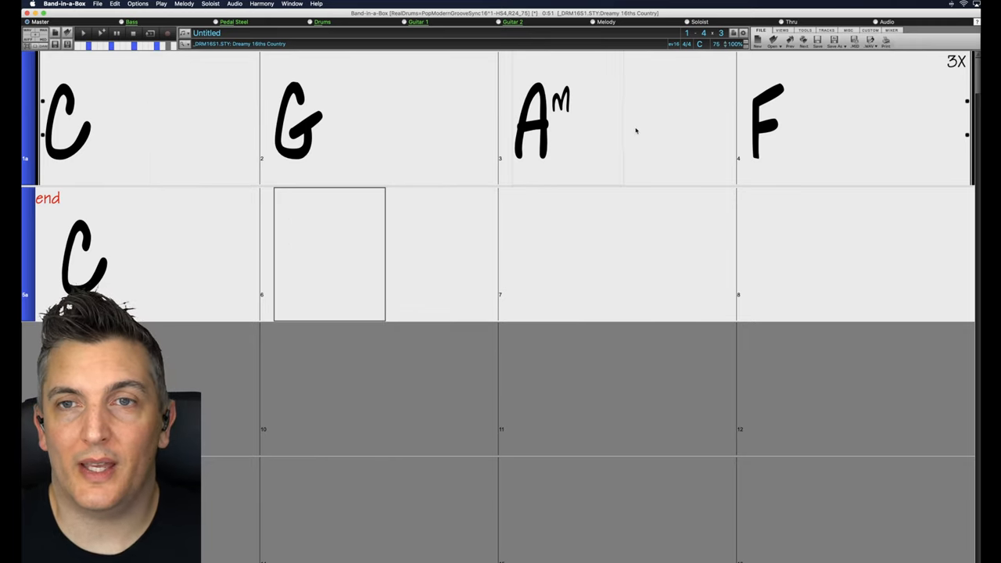
{"action": "left_click", "coordinate": [699, 41]}
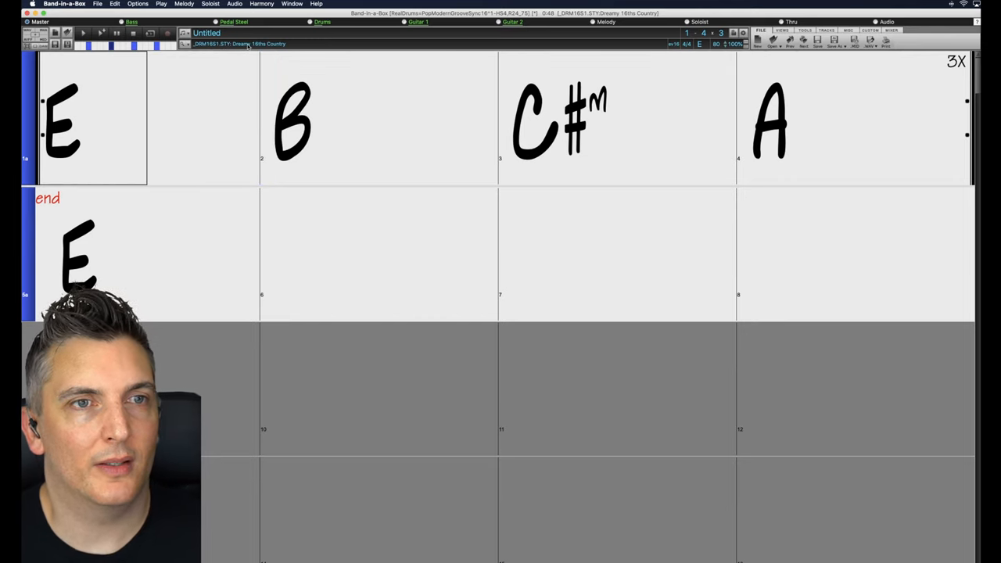
- Open the style options for the current Dreamy 16ths Country style
{"action": "left_click", "coordinate": [238, 43]}
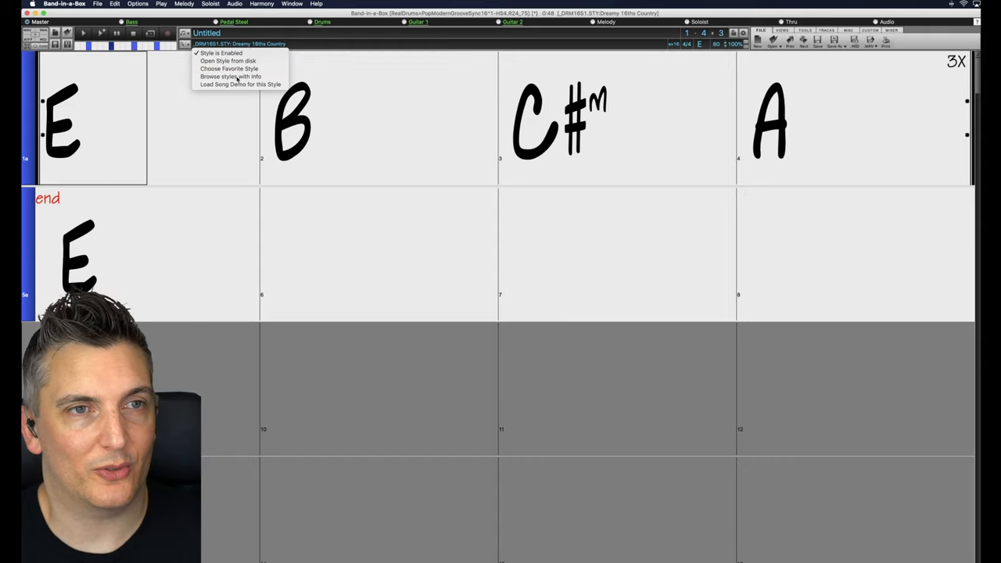
- Choose 'Browse styles with info' to open the StylePicker
{"action": "left_click", "coordinate": [230, 76]}
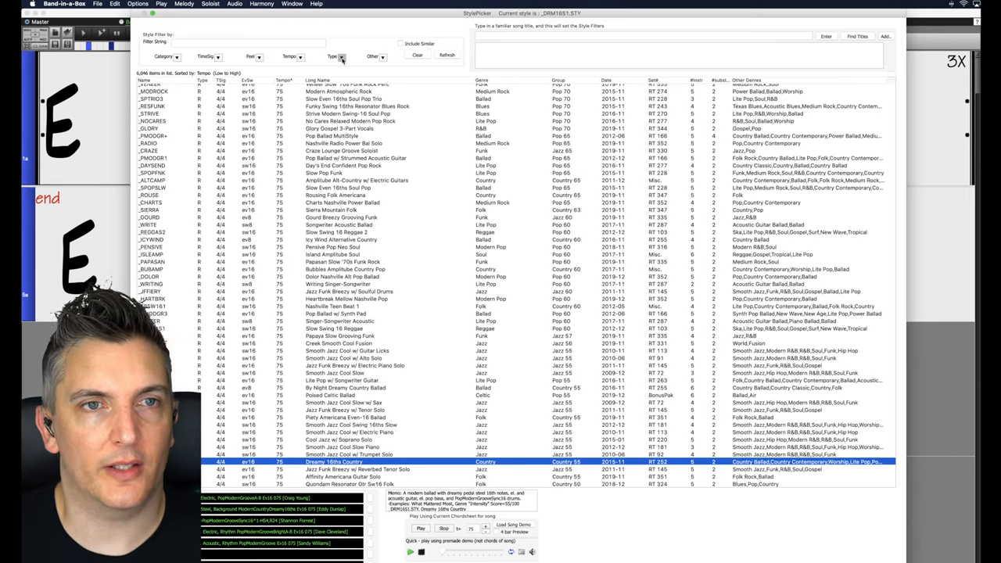
- Filter the StylePicker to 85 bpm, then narrow it to 4/4 ballad styles
{"action": "left_click", "coordinate": [337, 57]}
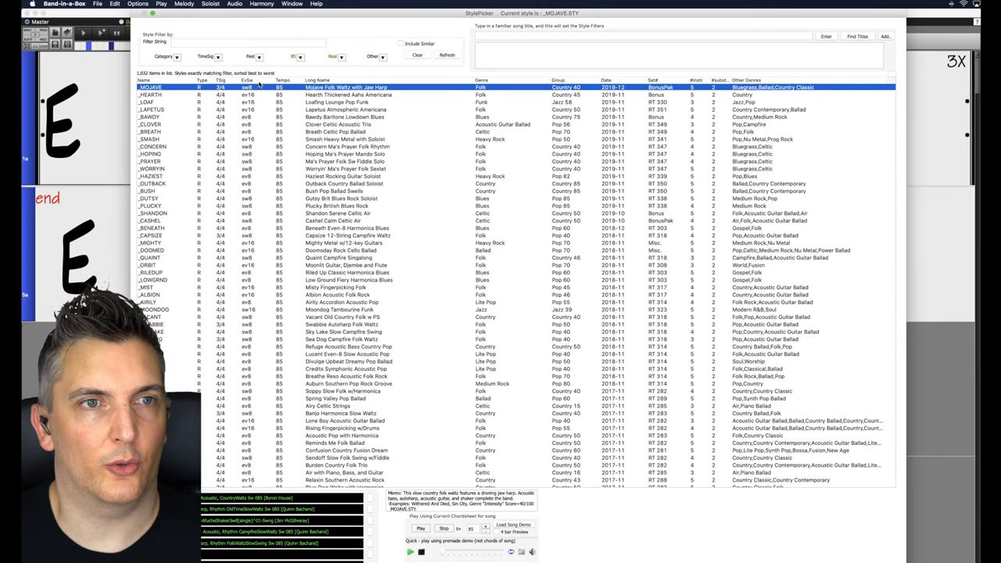
{"action": "left_click", "coordinate": [176, 56]}
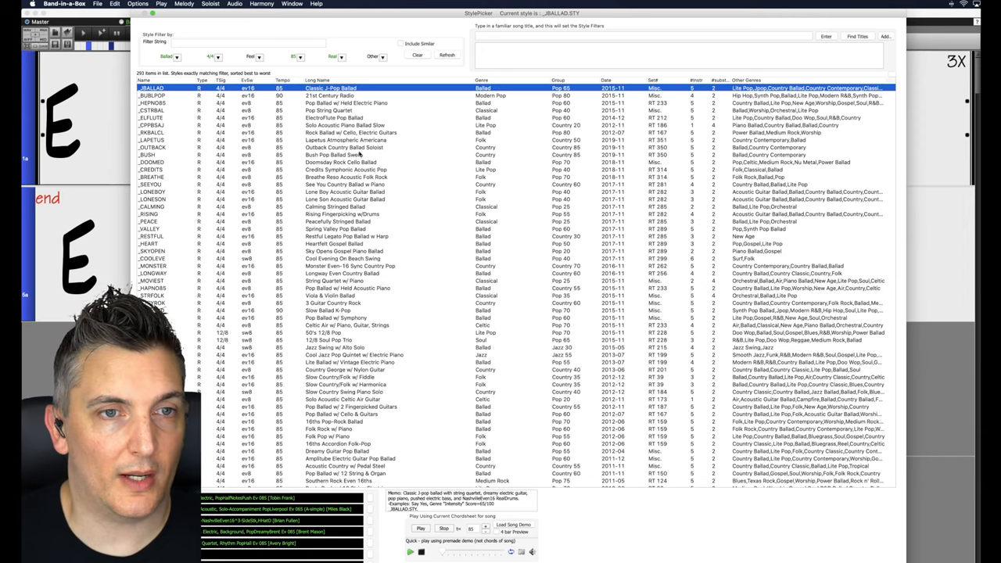
- Select the _BUSH 'Bush Pop Ballad Swells' row in the style list
{"action": "left_click", "coordinate": [328, 154]}
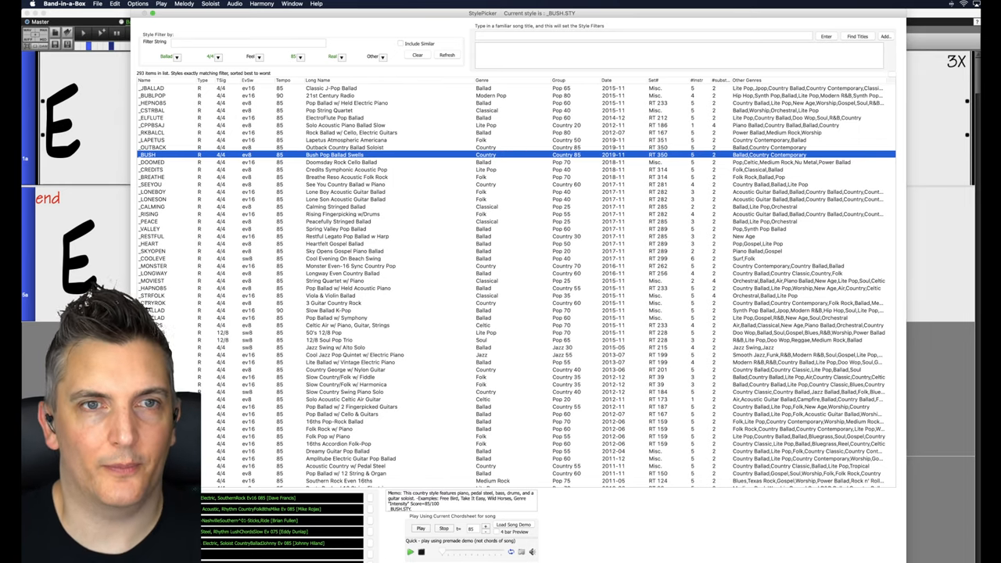
- Clear the StylePicker filters, then reapply Tempo 85, TimeSig 4/4 and Category Ballad
{"action": "left_click", "coordinate": [290, 55]}
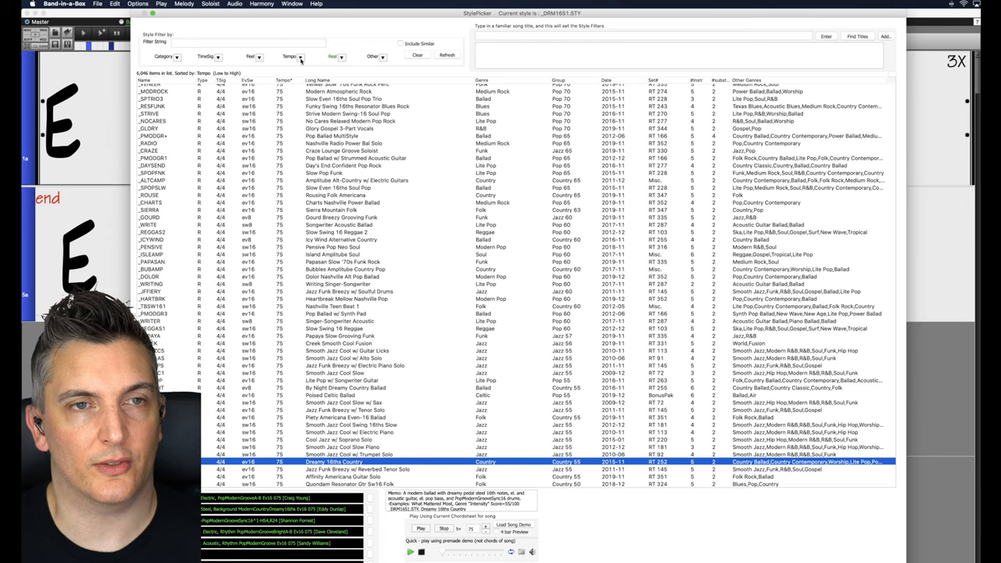
{"action": "left_click", "coordinate": [291, 56]}
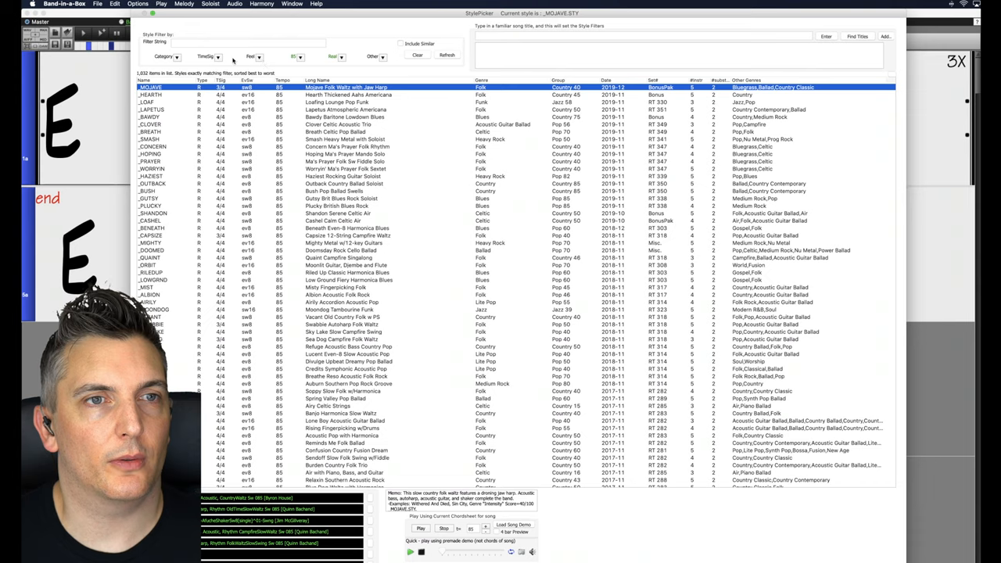
{"action": "left_click", "coordinate": [217, 56]}
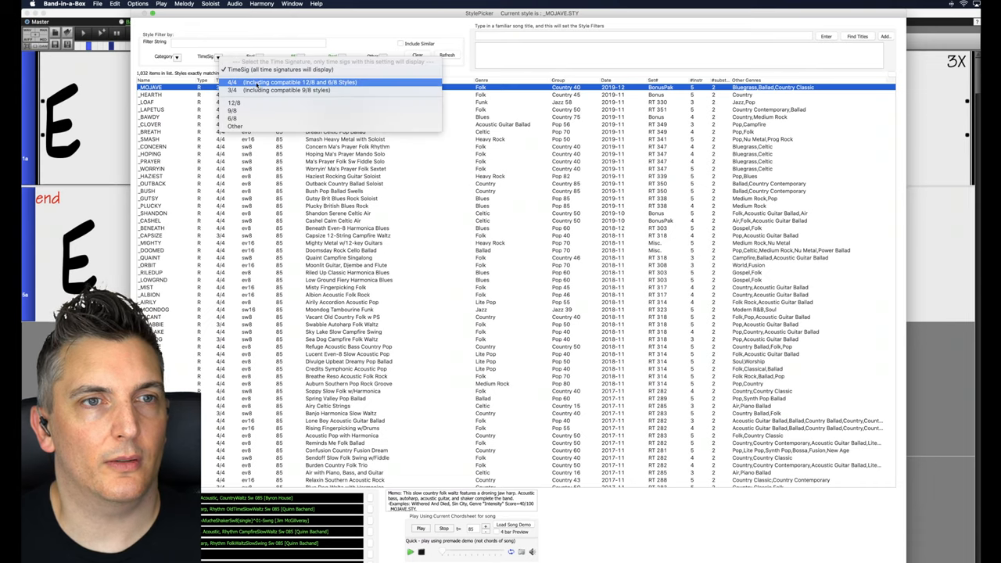
{"action": "left_click", "coordinate": [282, 83]}
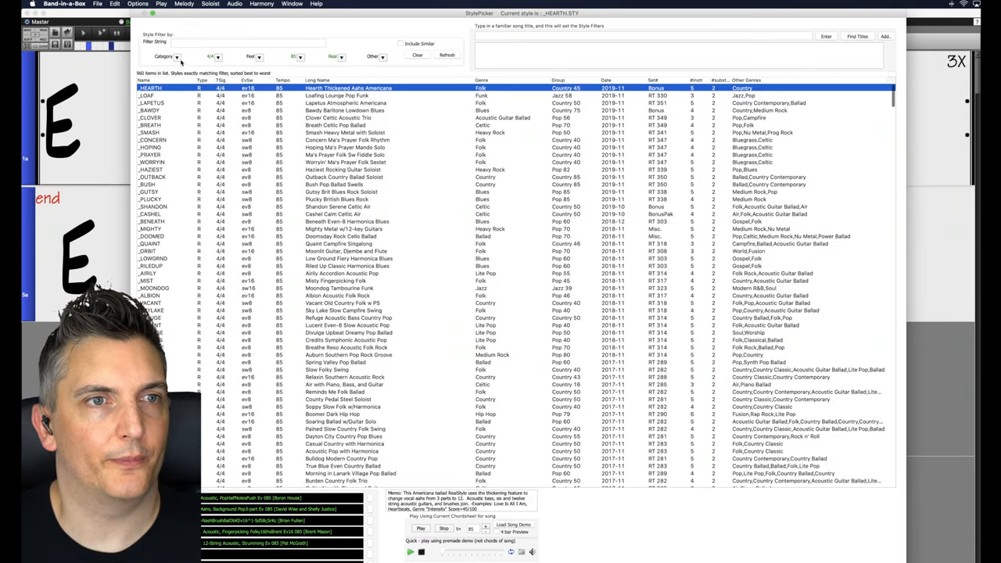
{"action": "left_click", "coordinate": [178, 56]}
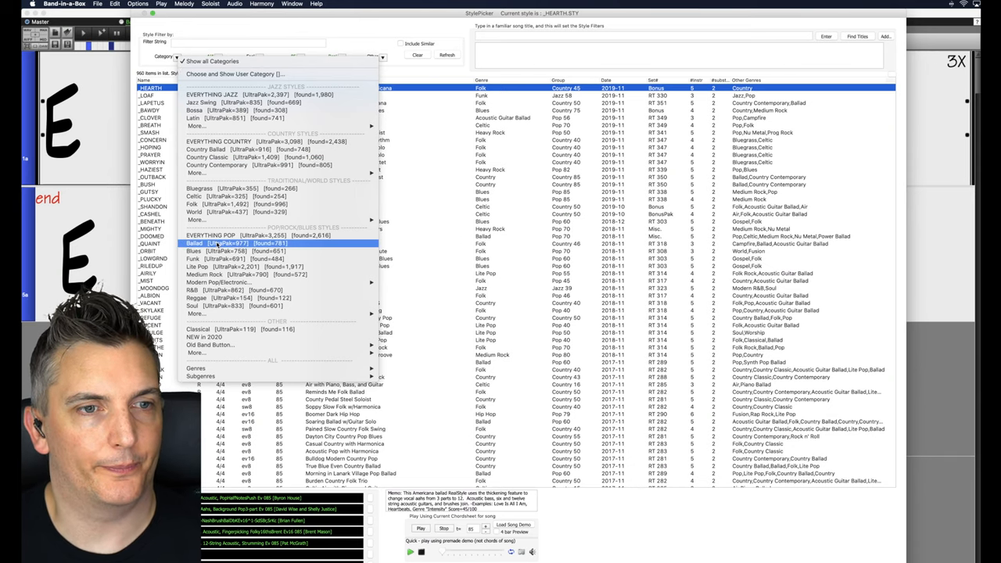
{"action": "left_click", "coordinate": [194, 243]}
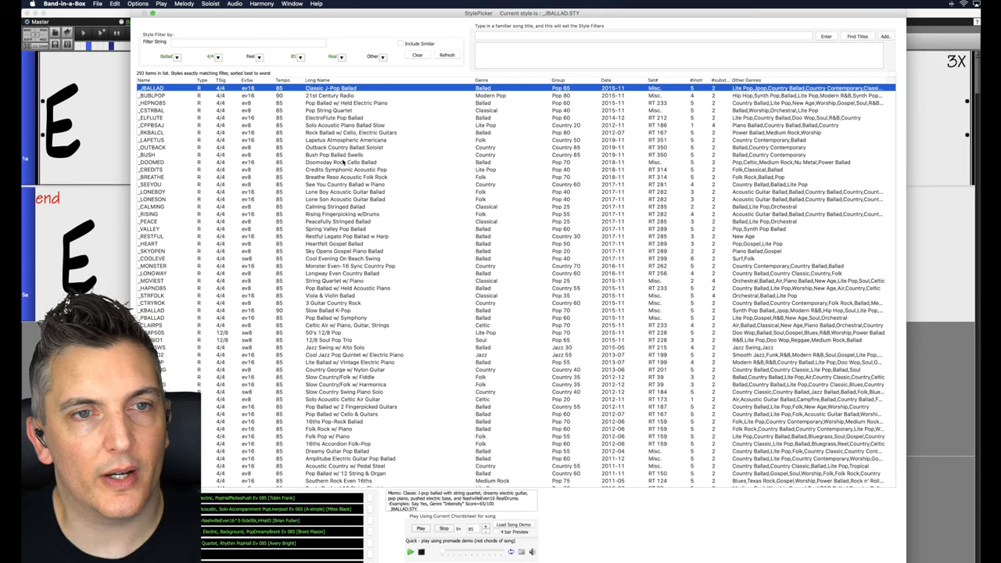
- Choose the _BUSH Bush Pop Ballad Swells style for the E–B–C#m–A chart
{"action": "left_click", "coordinate": [336, 154]}
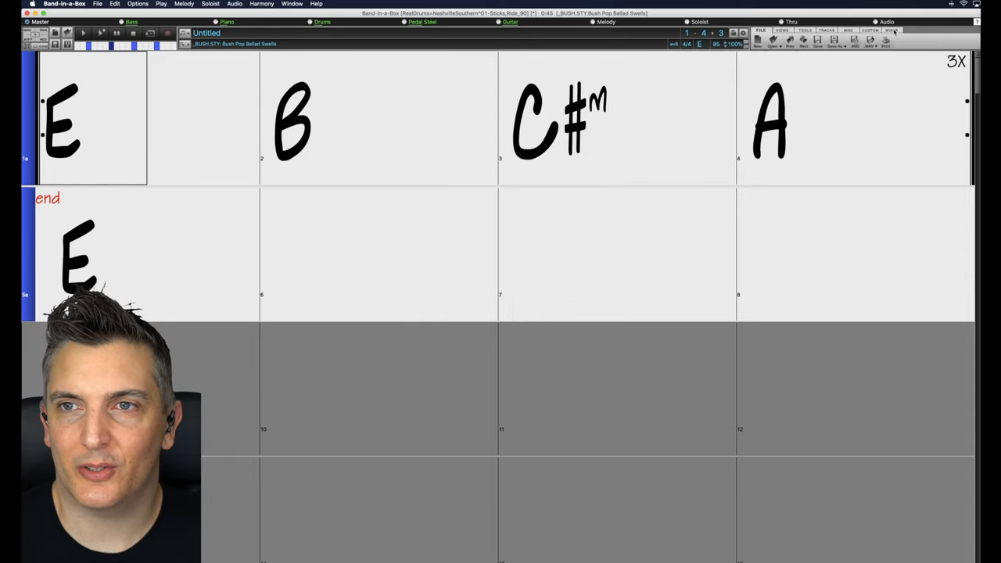
- Open the Mixer and move it over the chart while the song plays
{"action": "left_click", "coordinate": [890, 31]}
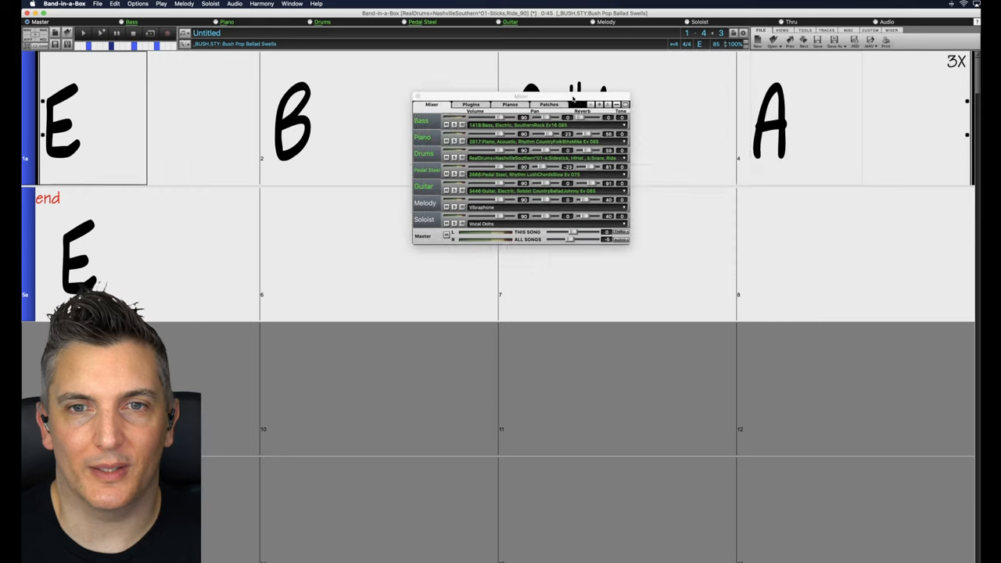
{"action": "left_click_drag", "start_coordinate": [520, 96], "coordinate": [505, 96]}
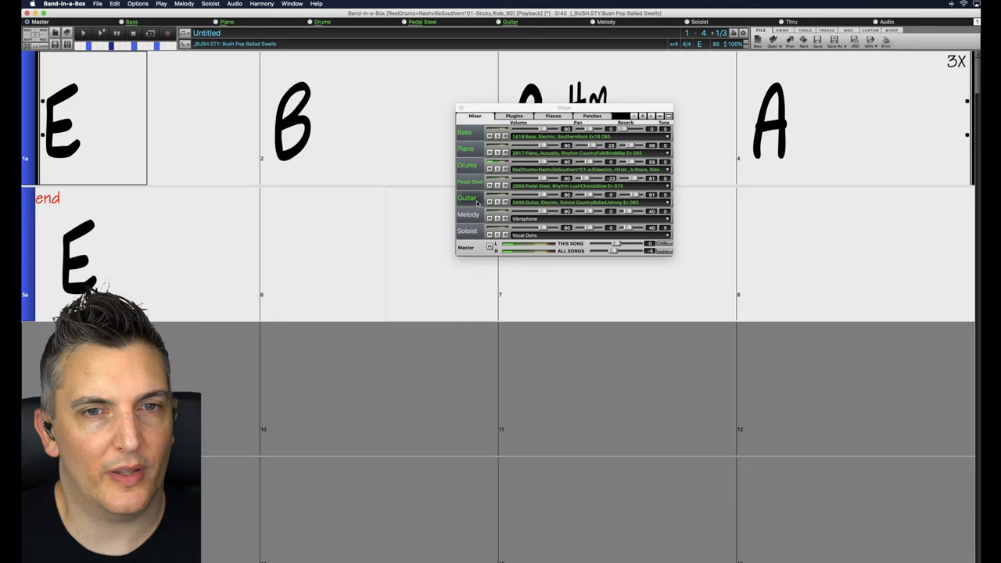
- Select the Guitar track, then bring up Save Special audio export options like M4A
{"action": "left_click", "coordinate": [86, 117]}
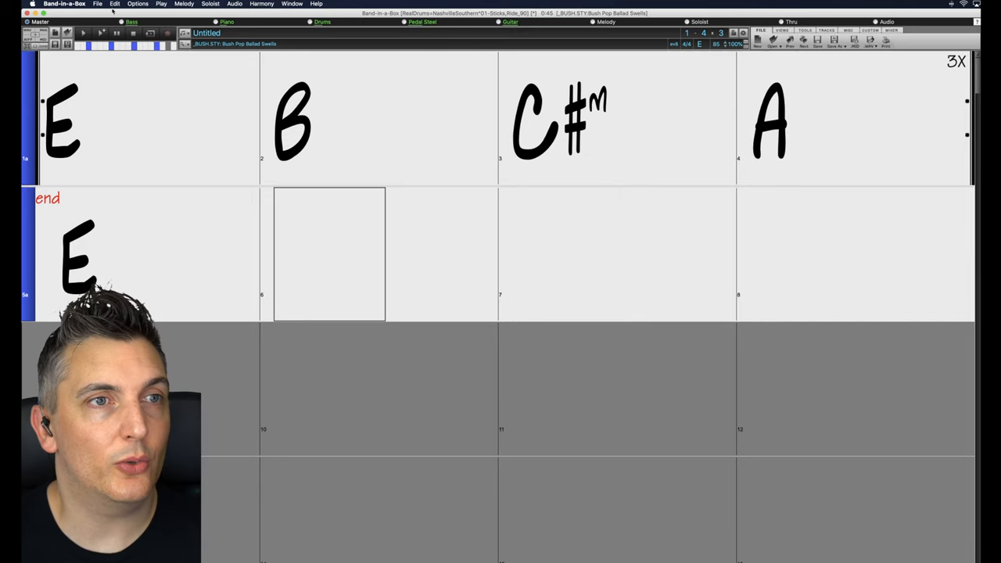
{"action": "left_click", "coordinate": [98, 4]}
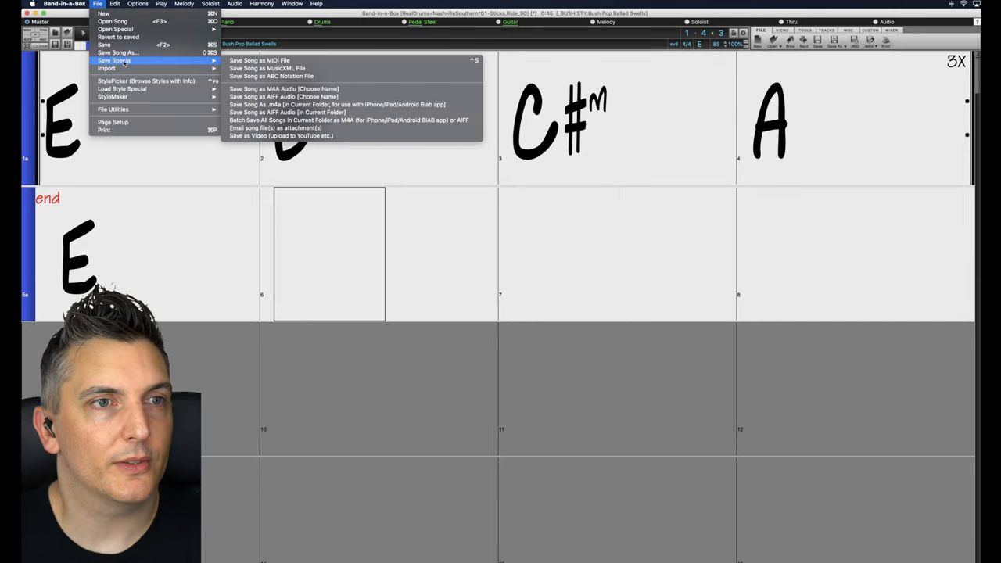
{"action": "mouse_move", "coordinate": [284, 88]}
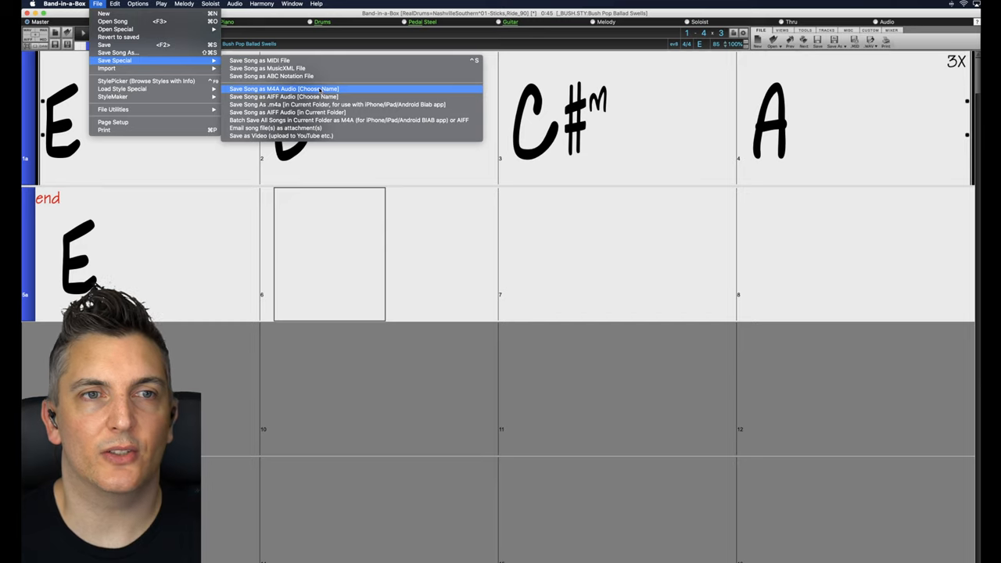